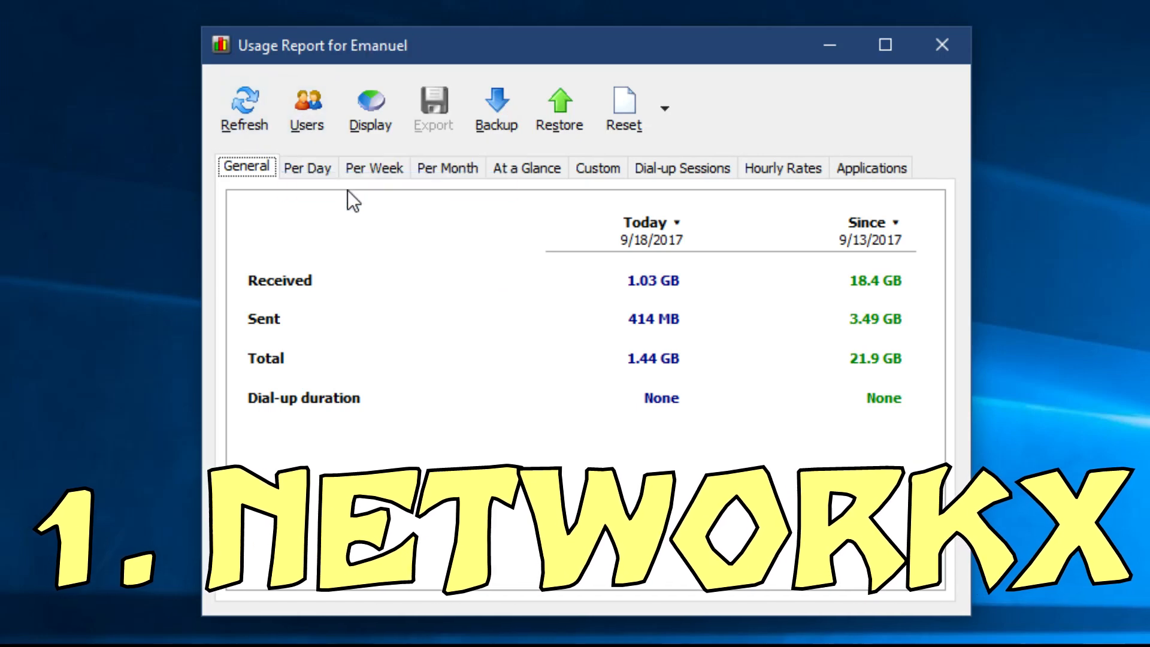
# Step: Back up NetWorx's usage database to a Desktop file named 'test'
pyautogui.click(370, 108)
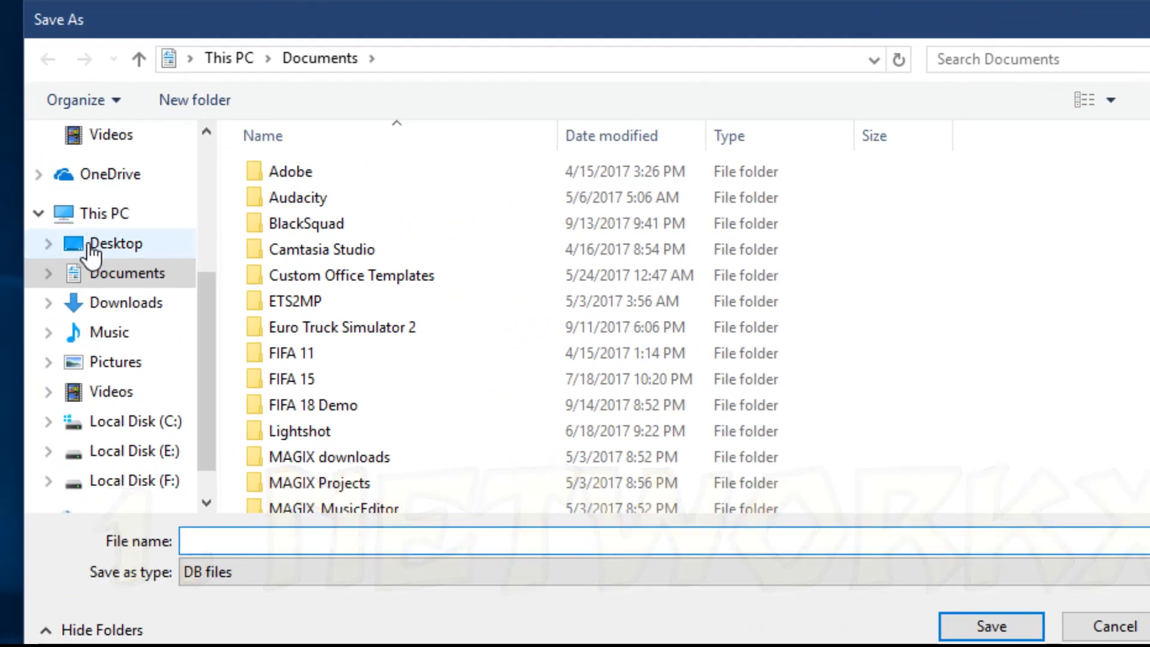
pyautogui.click(115, 242)
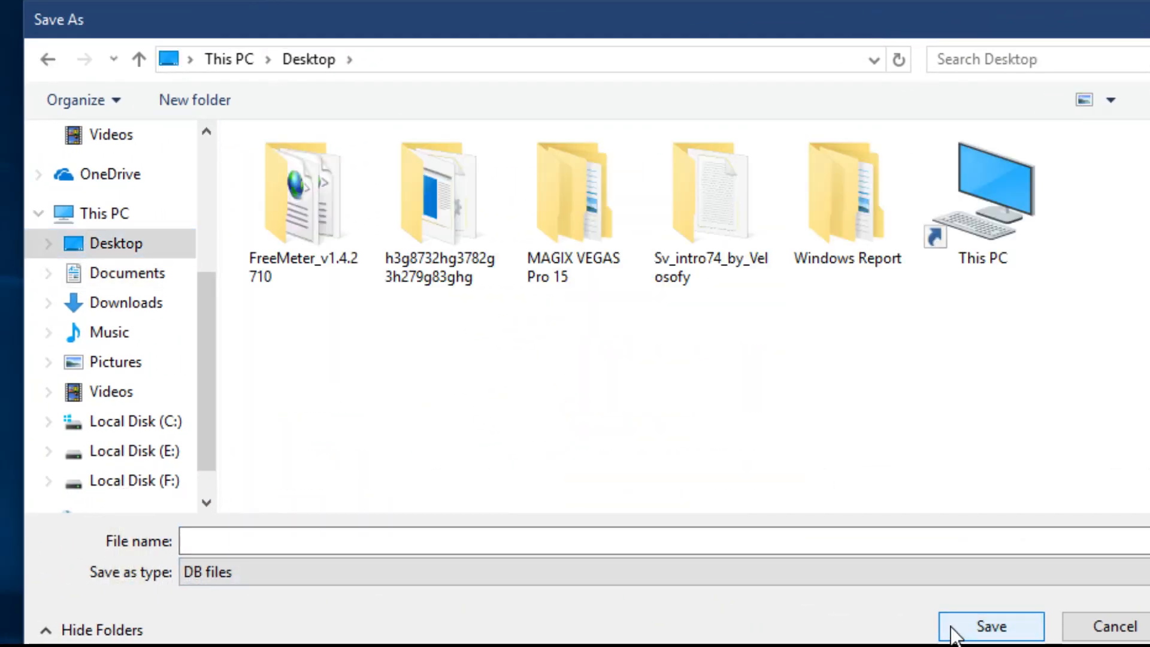
pyautogui.write('test')
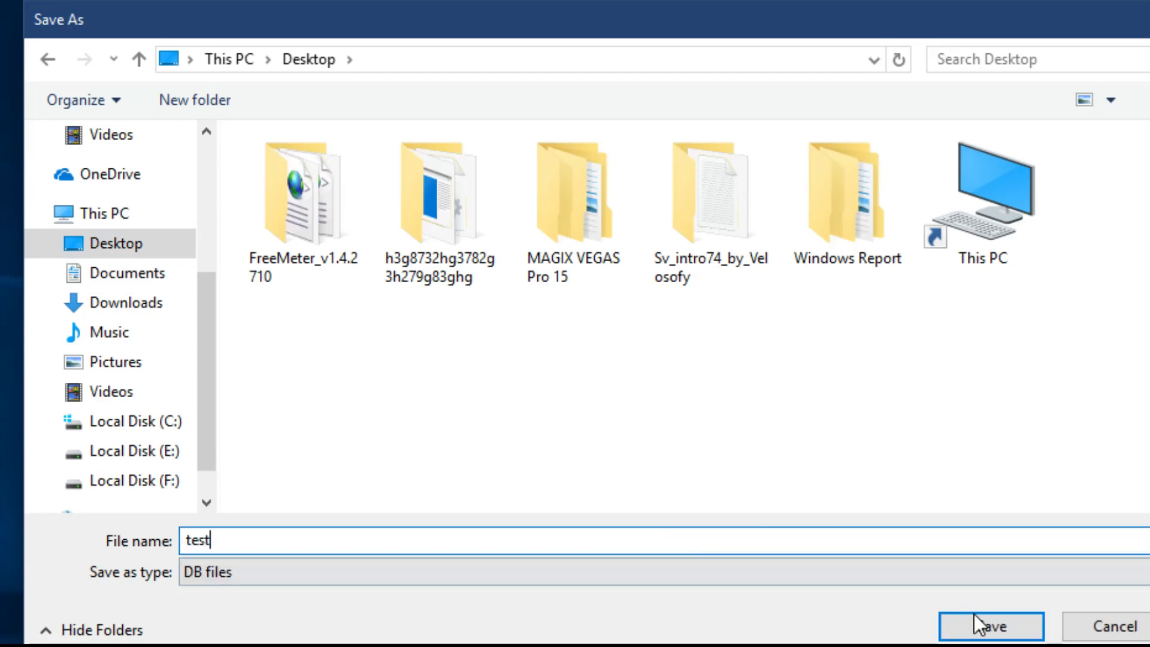
pyautogui.click(990, 625)
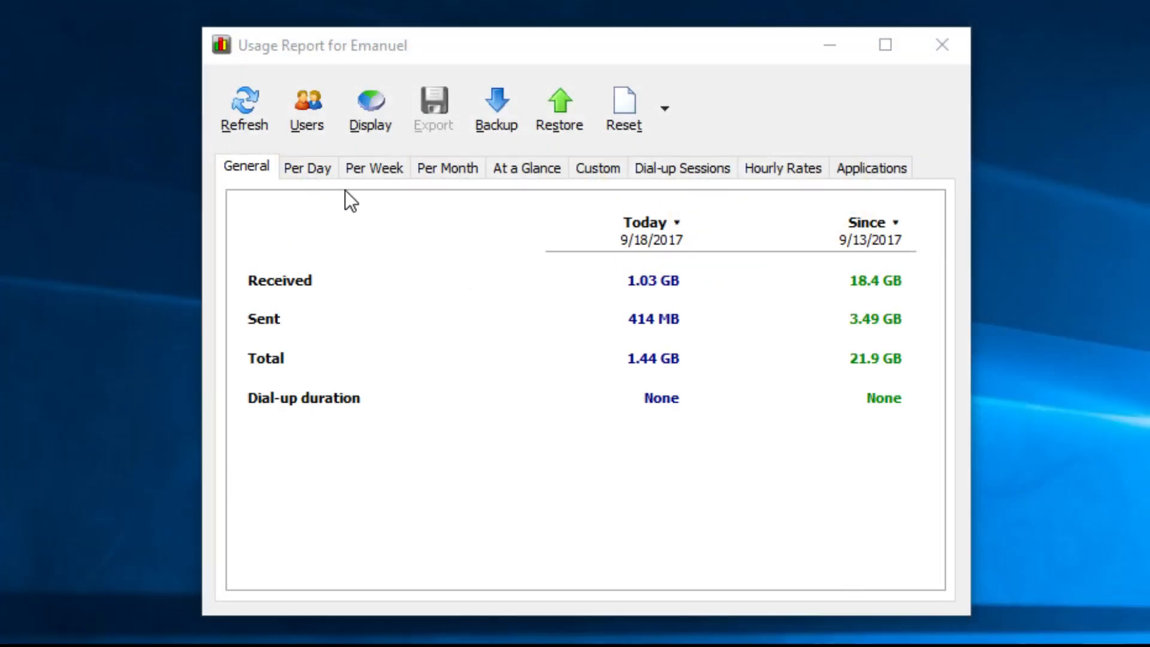
# Step: Review the Per Day, General, Per Week, Per Month and At a Glance usage views
pyautogui.click(306, 167)
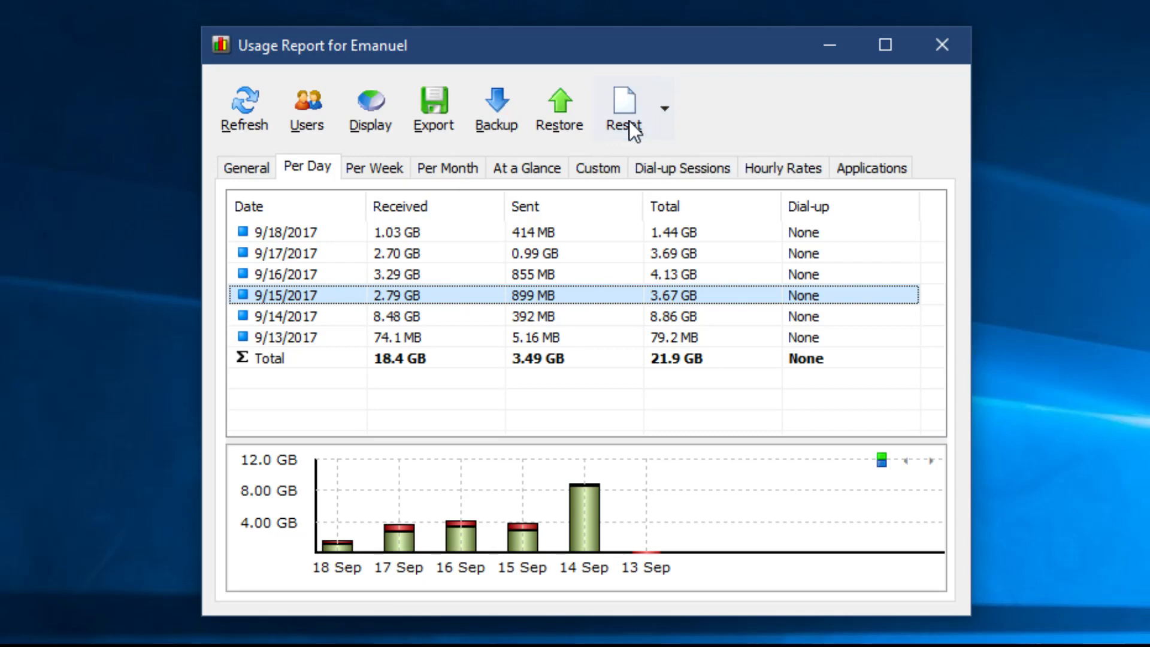
pyautogui.click(246, 168)
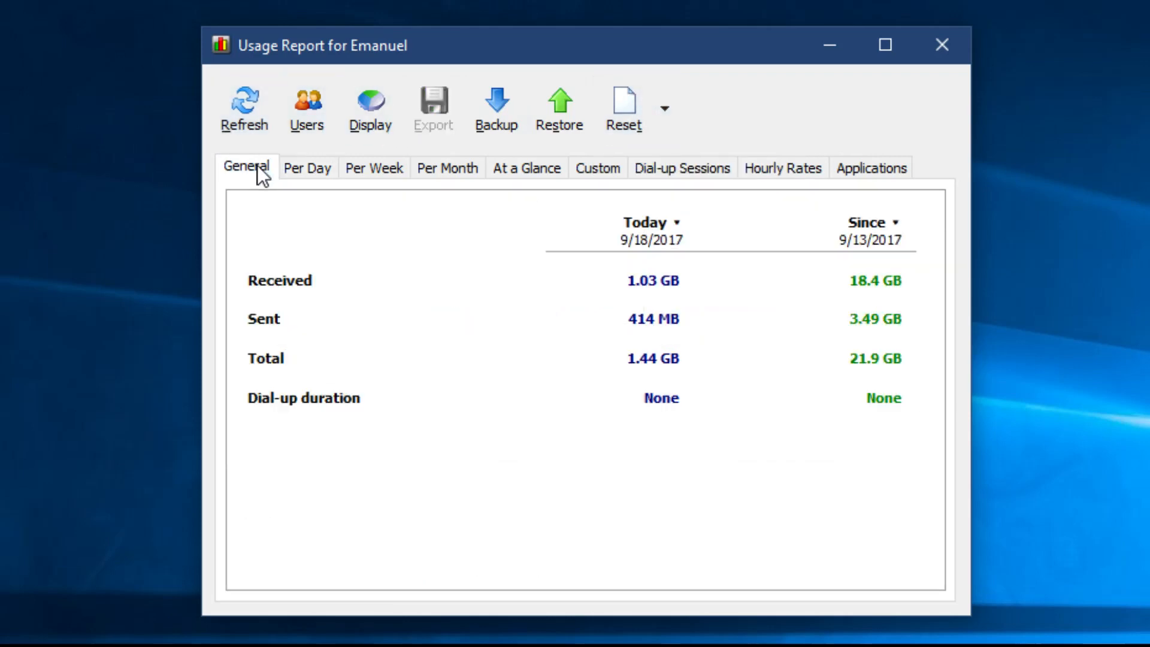
pyautogui.click(373, 167)
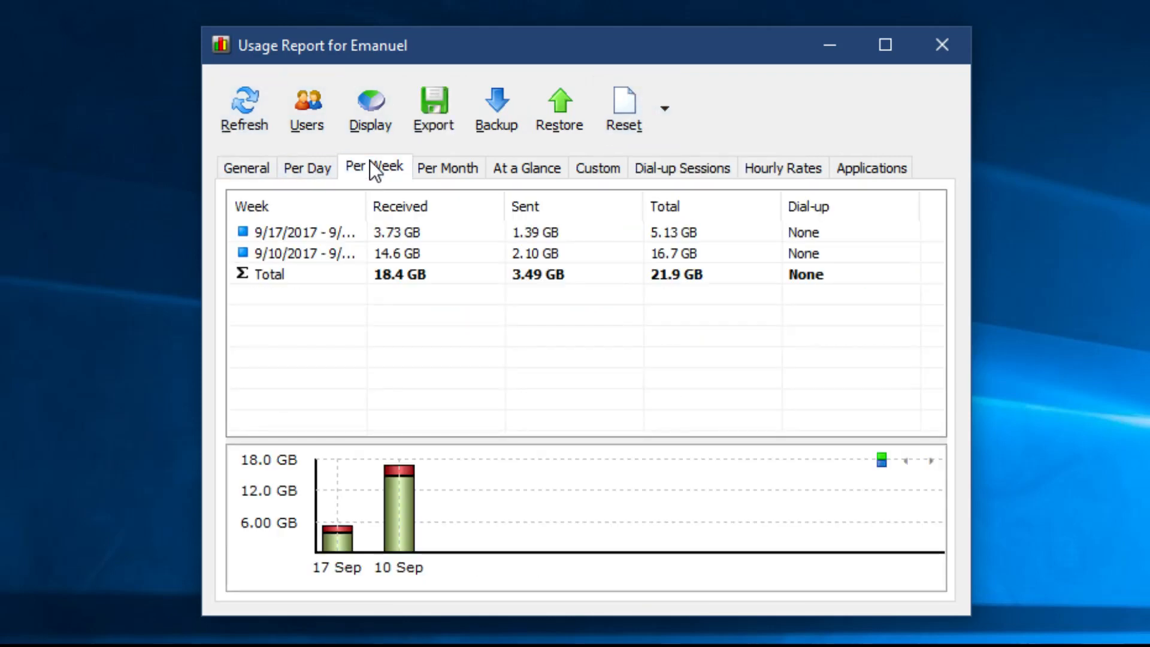
pyautogui.click(447, 167)
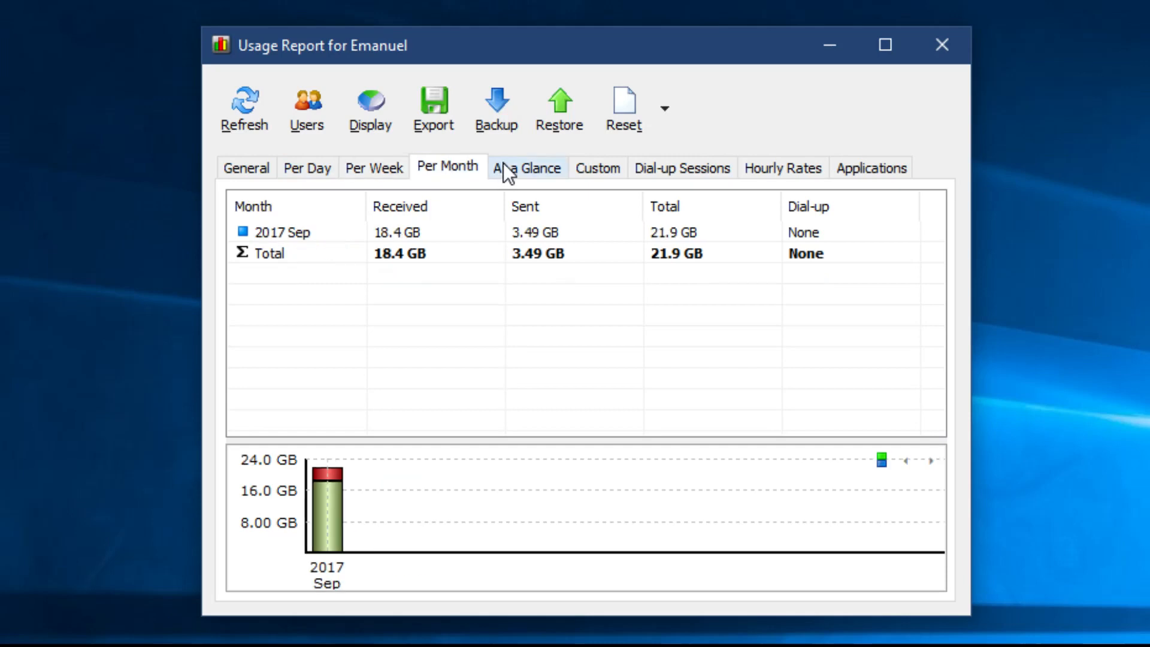
pyautogui.click(525, 167)
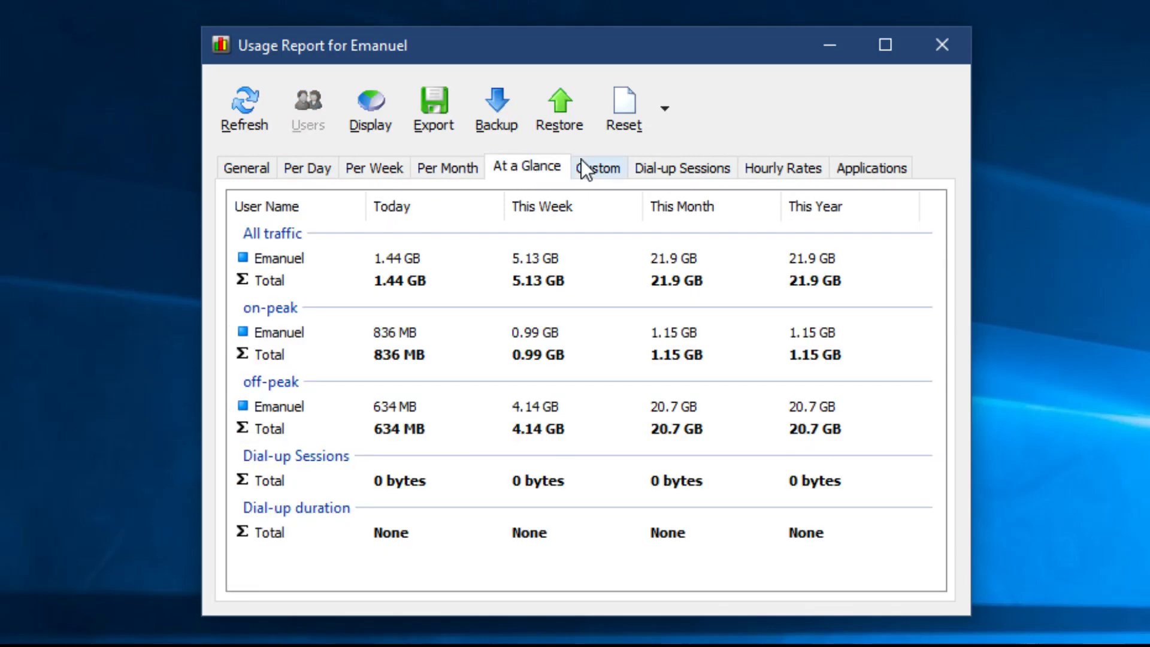
# Step: Check the Custom and Hourly Rates breakdowns, then the per-application usage view
pyautogui.click(598, 168)
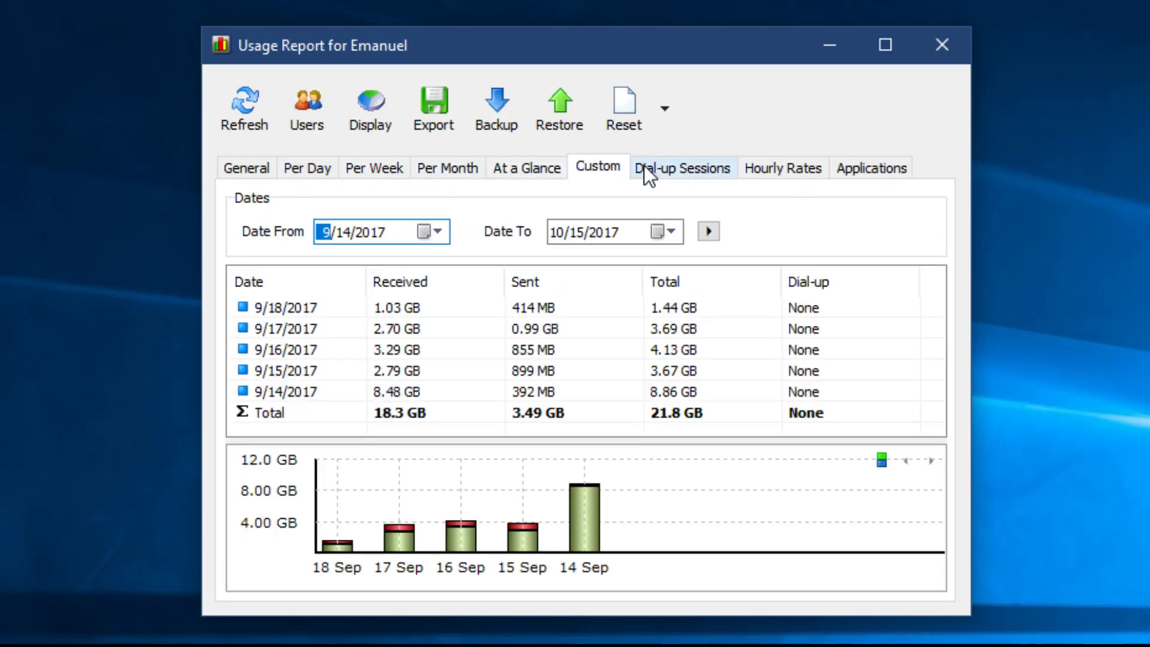
pyautogui.click(782, 168)
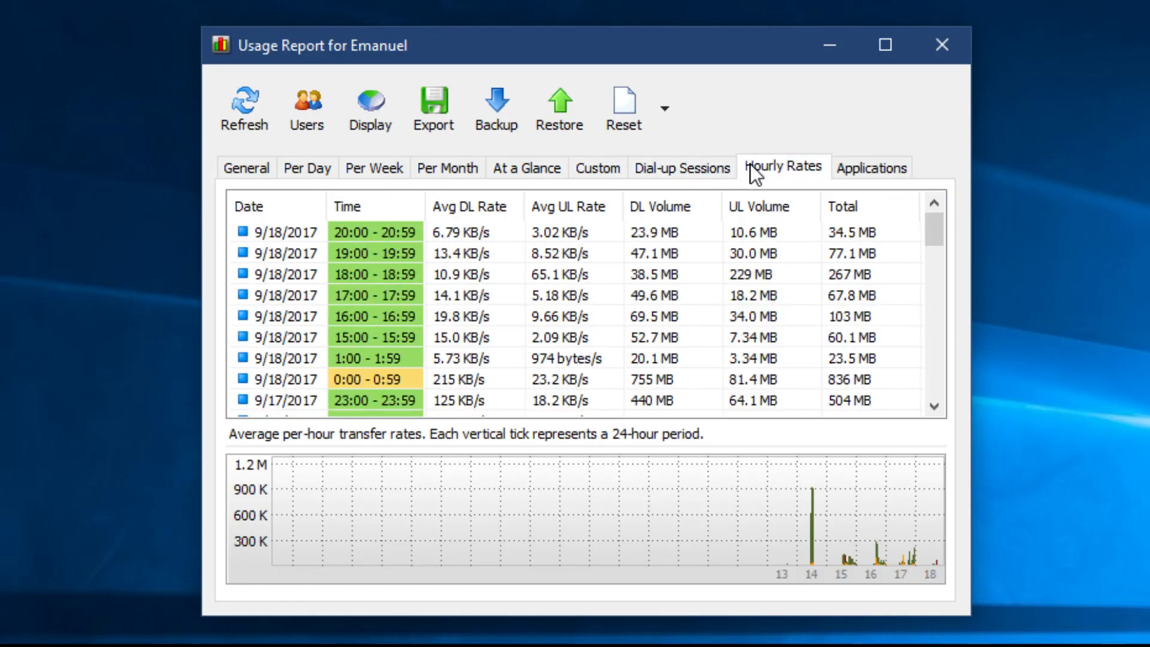
pyautogui.moveTo(934, 233)
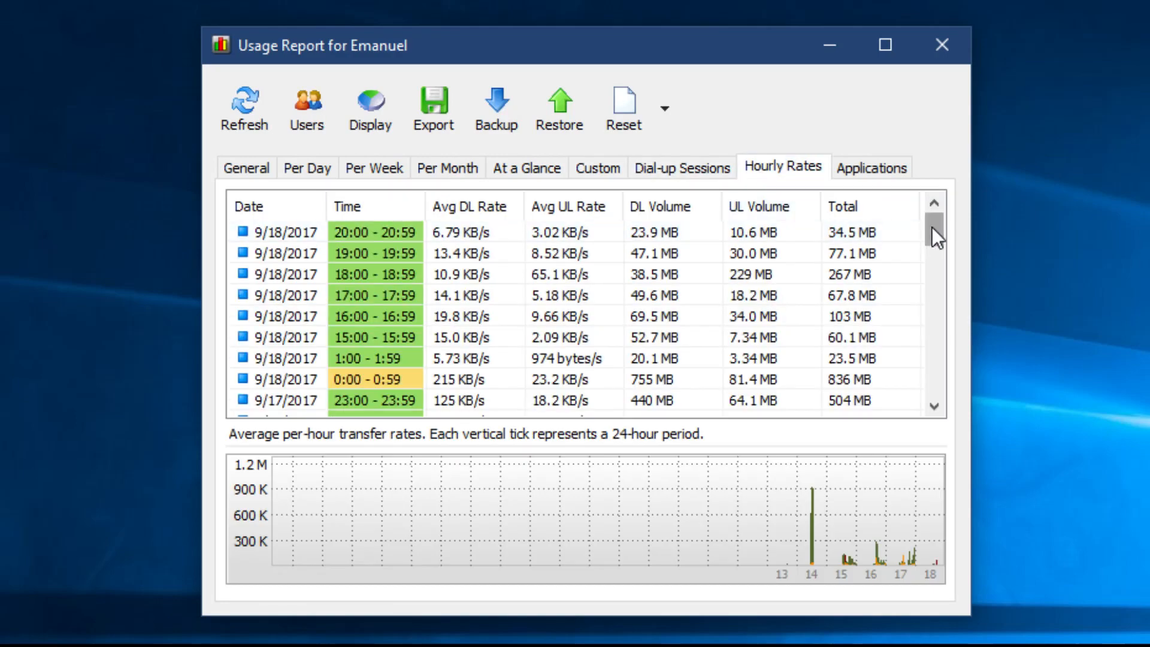
pyautogui.scroll(-3)
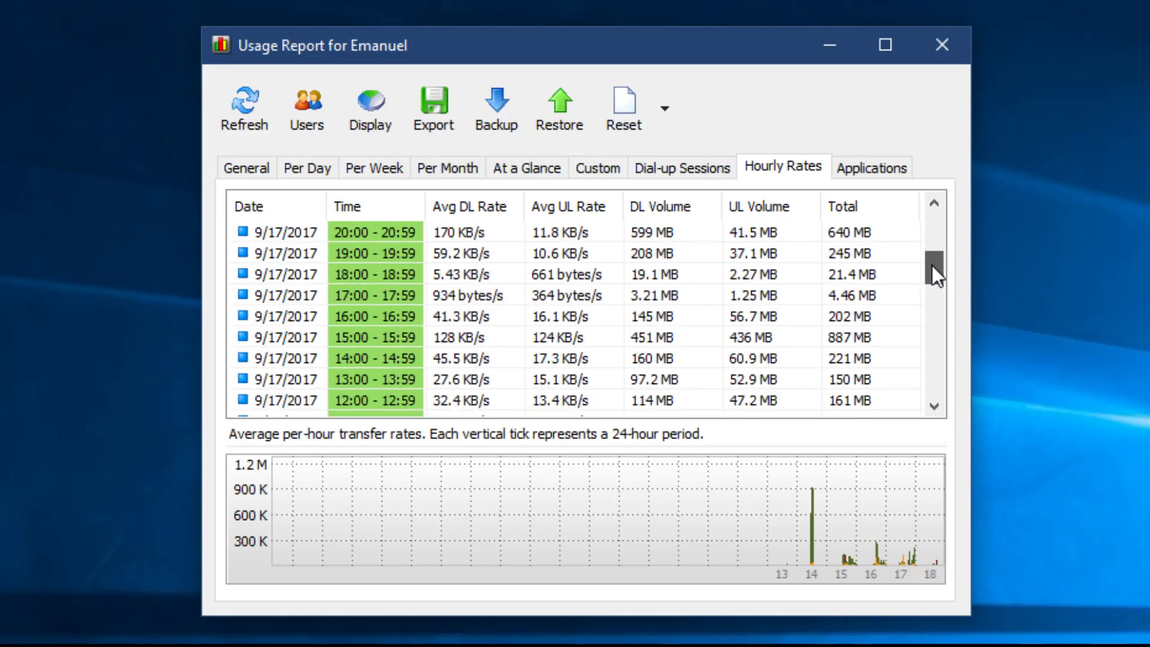
pyautogui.scroll(-3)
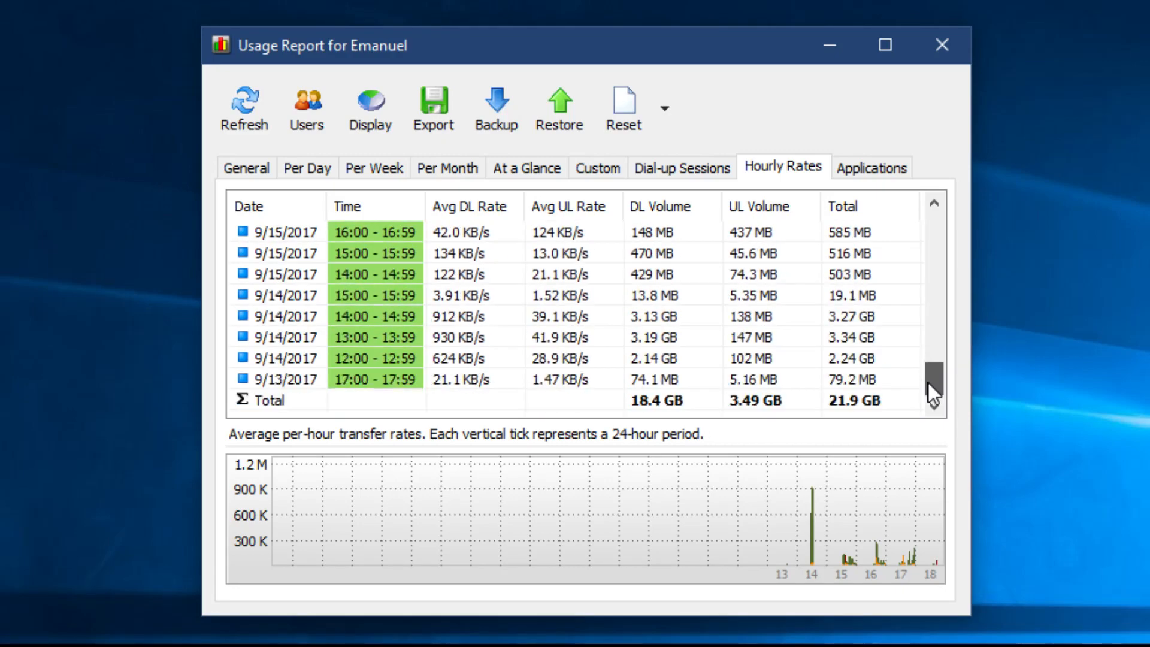
pyautogui.click(871, 167)
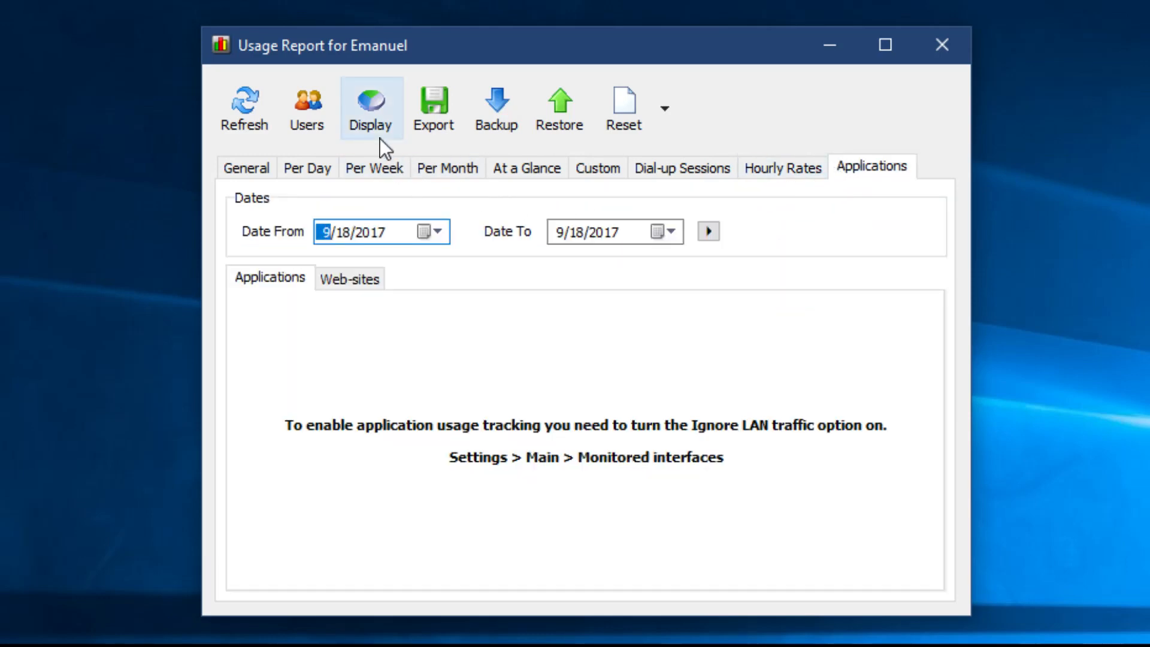
pyautogui.click(370, 108)
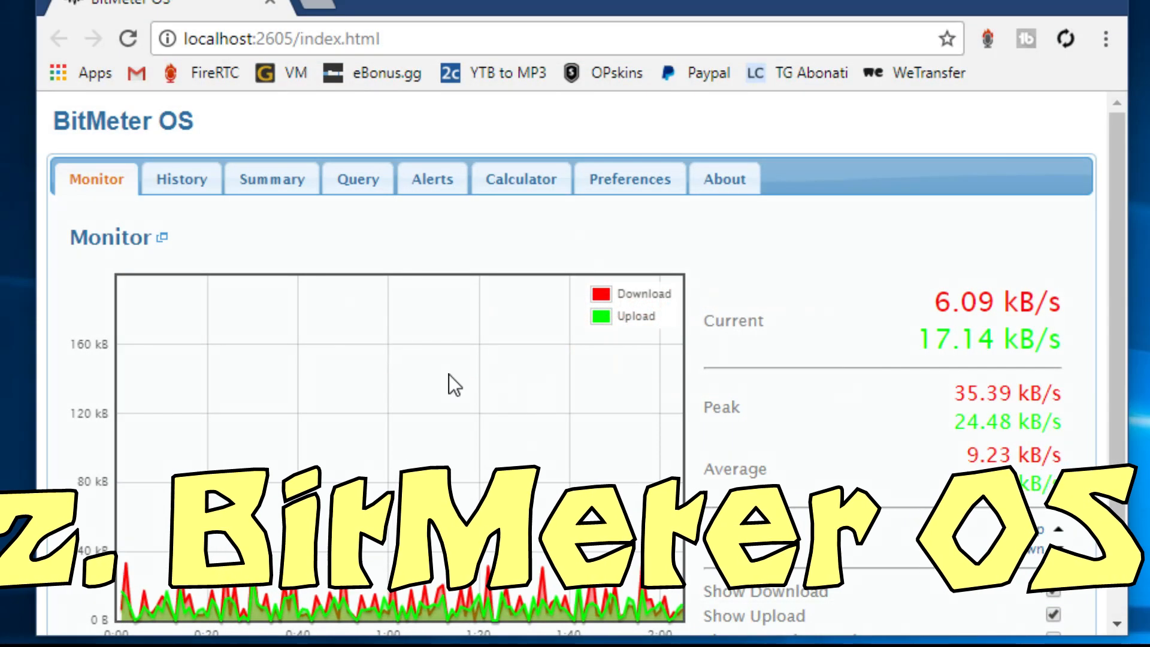
# Step: Browse BitMeter OS's History, Summary, Query and Alerts pages, then start a new alert
pyautogui.scroll(-3)
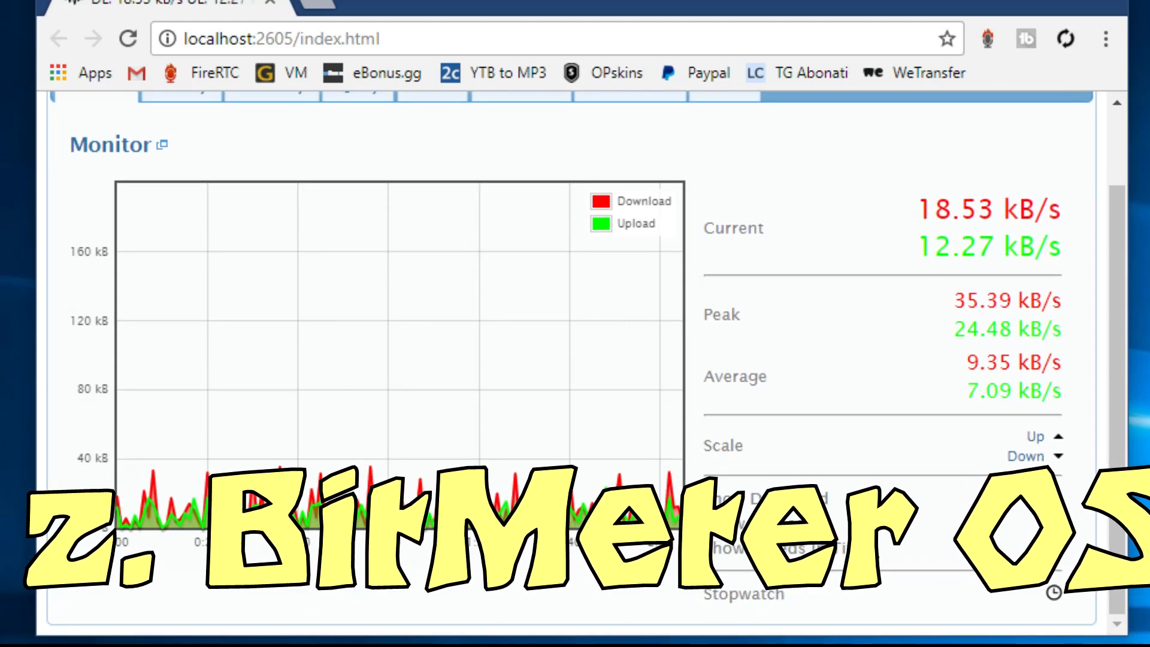
pyautogui.scroll(3)
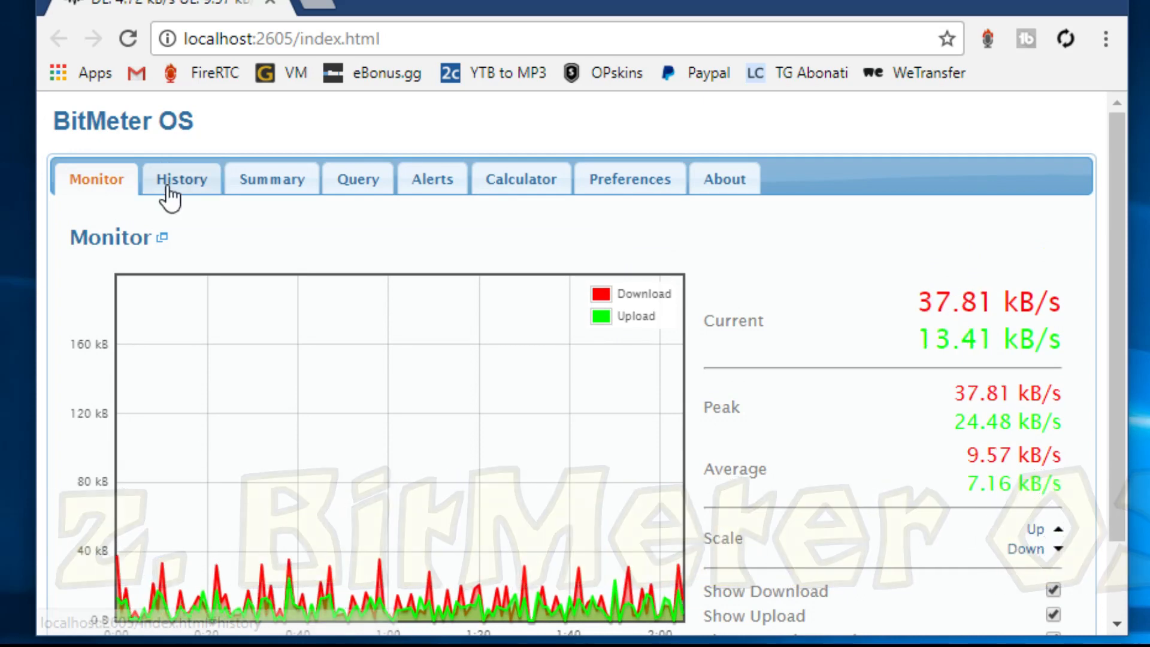
pyautogui.click(180, 179)
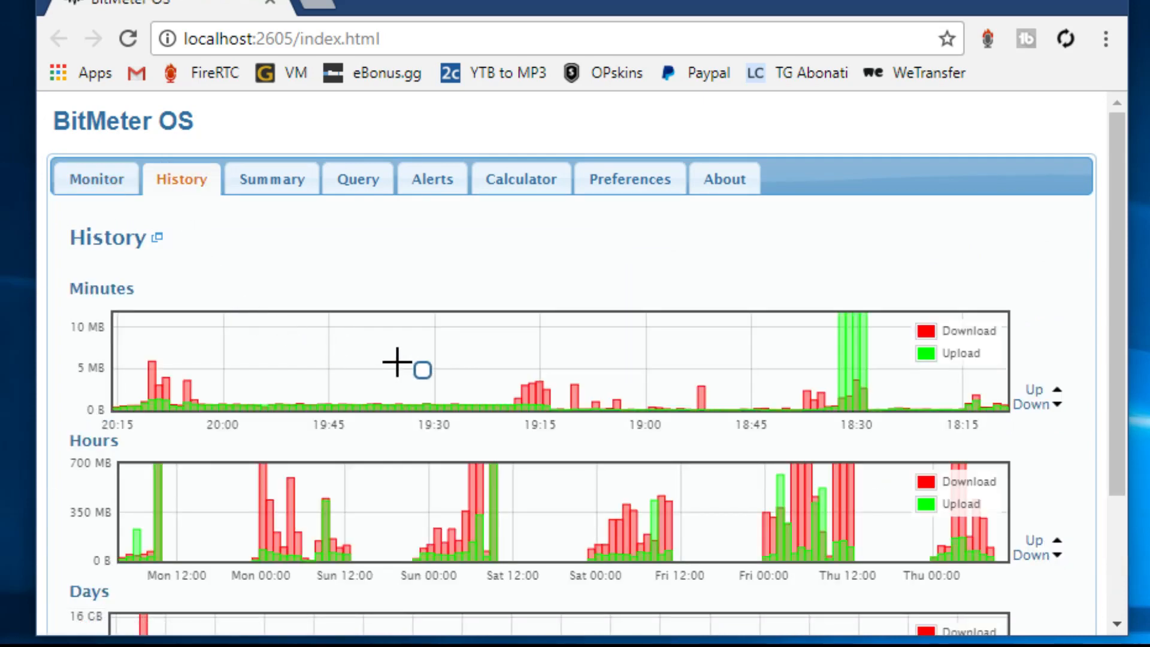
pyautogui.moveTo(693, 396)
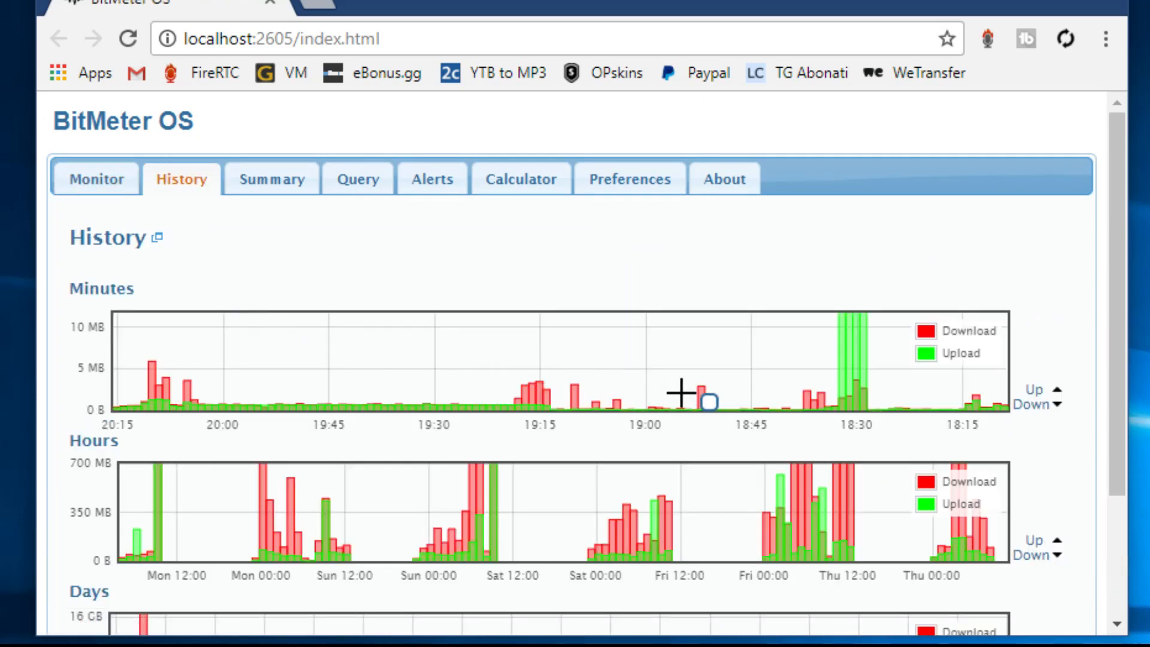
pyautogui.moveTo(843, 392)
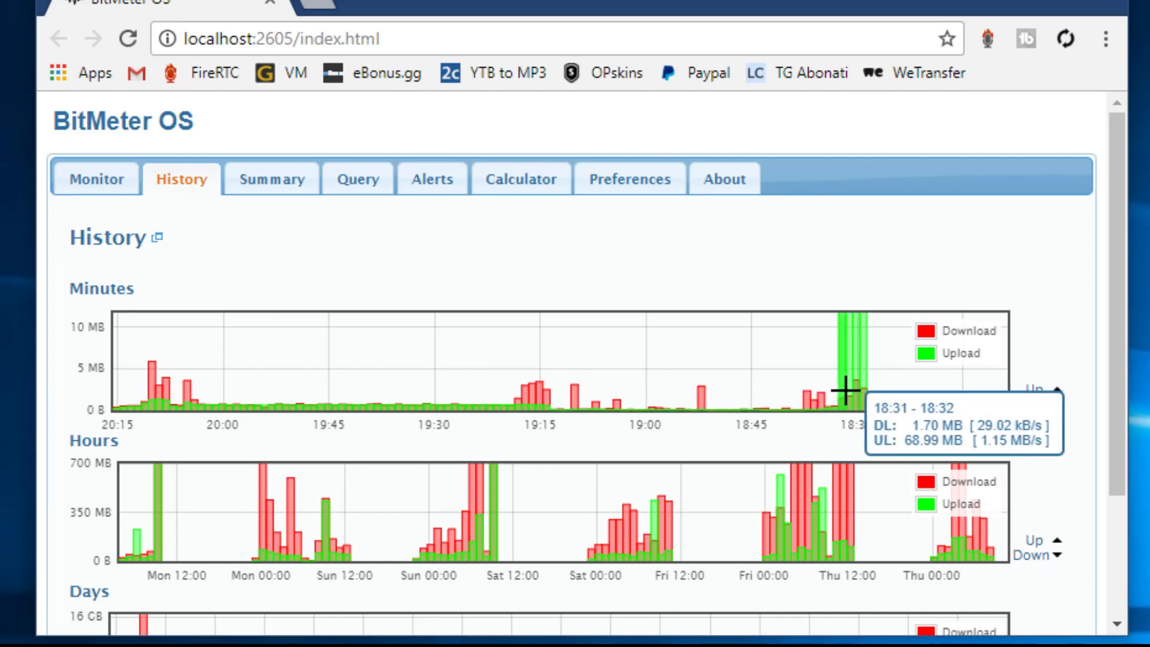
pyautogui.moveTo(271, 179)
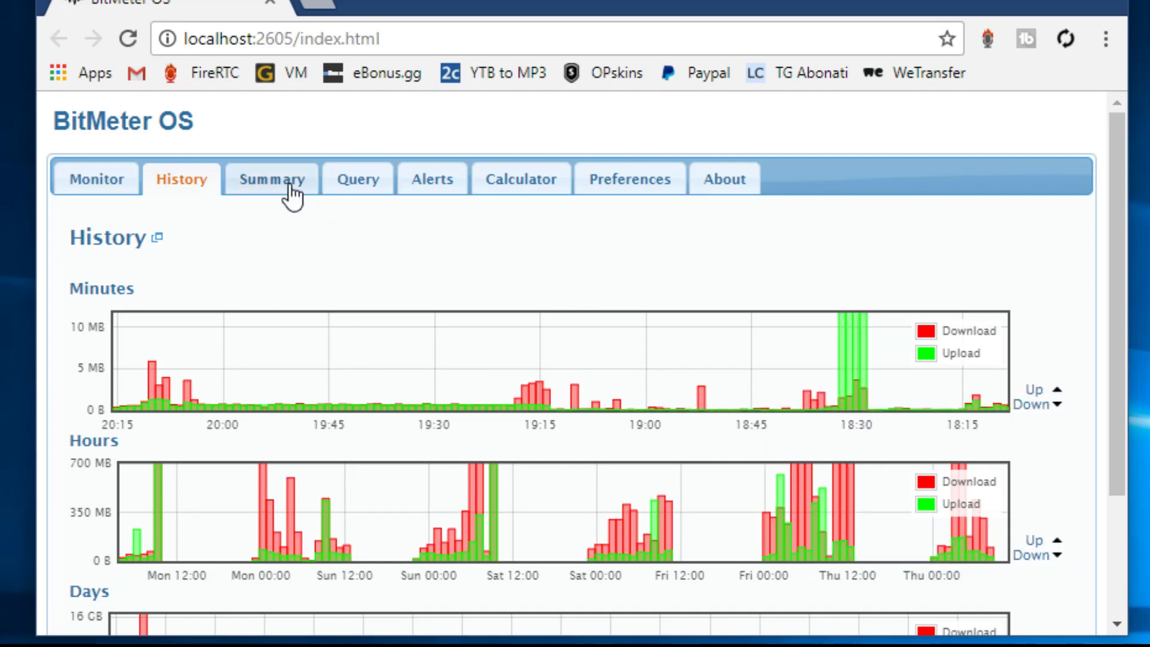
pyautogui.click(271, 178)
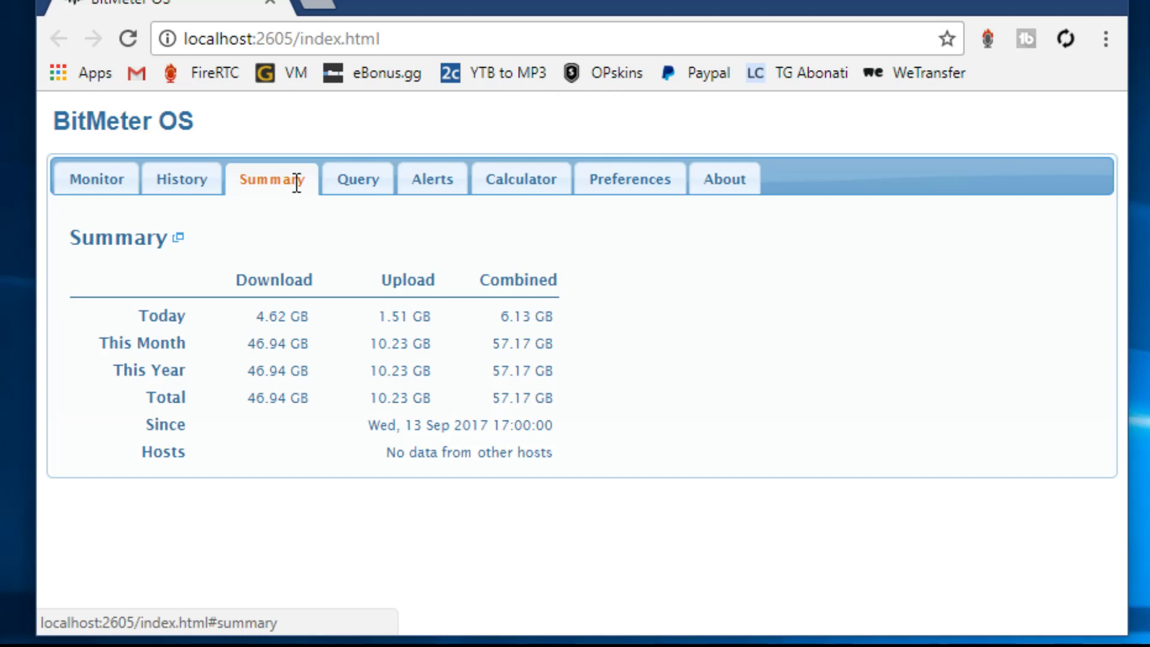
pyautogui.click(357, 178)
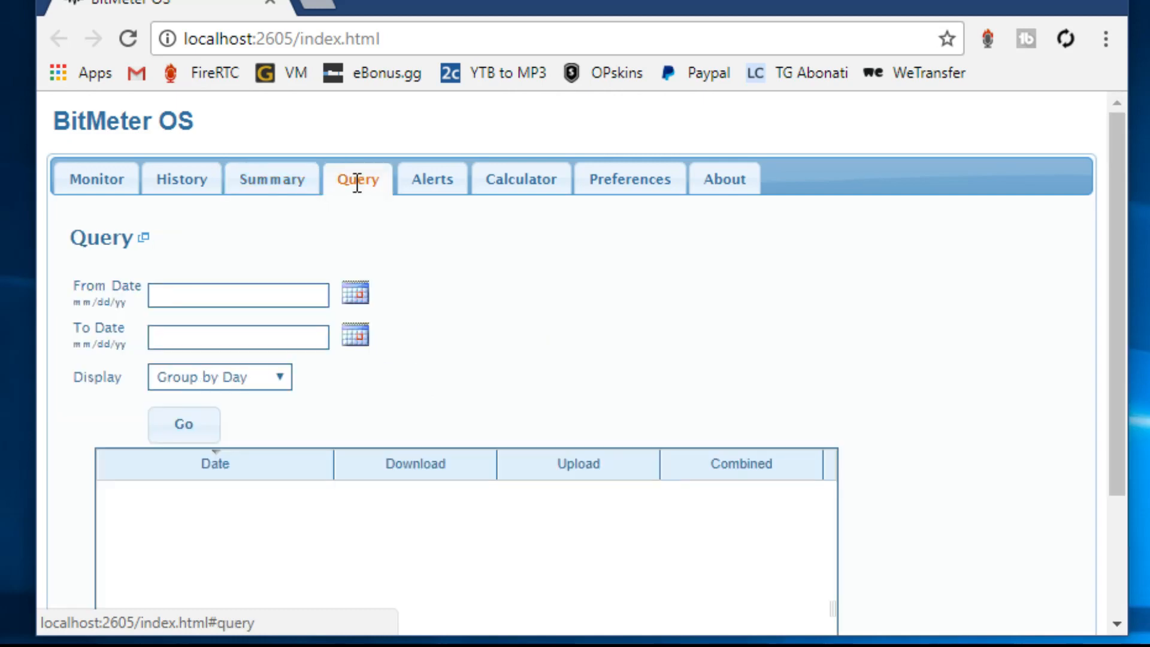
pyautogui.click(431, 179)
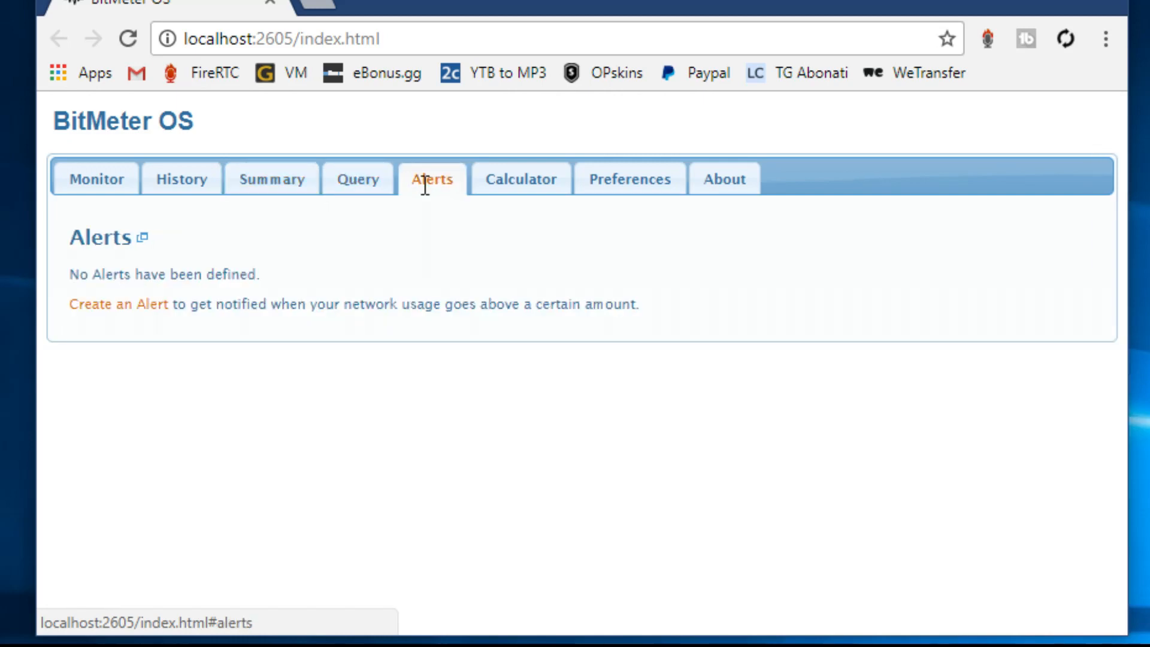
pyautogui.moveTo(150, 304)
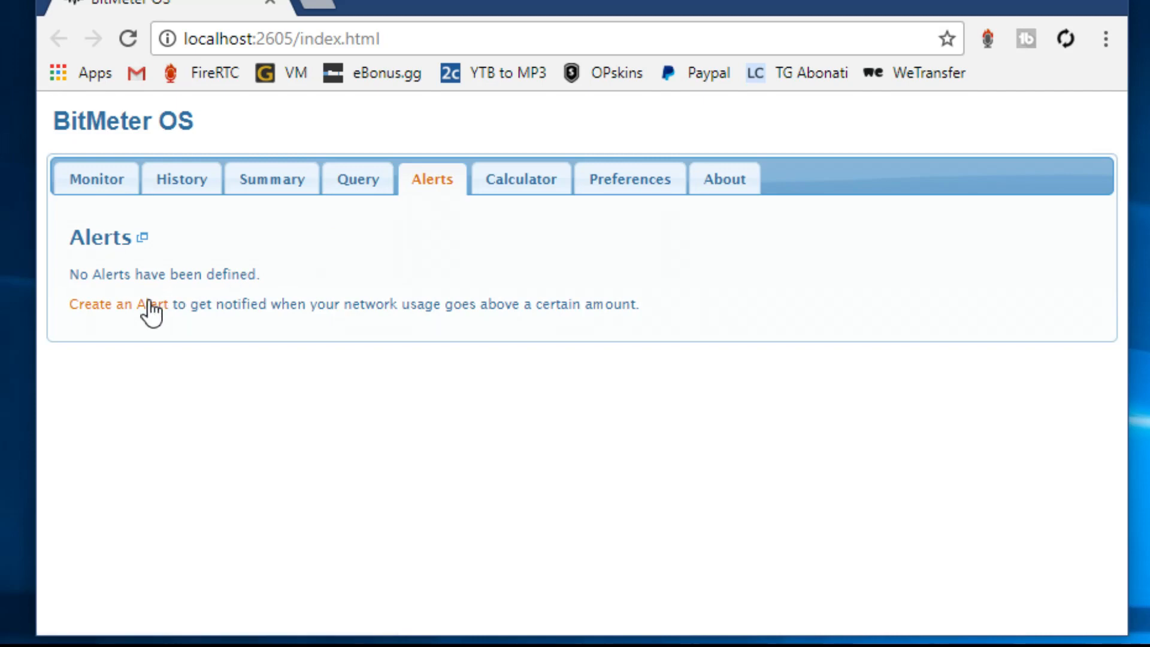
pyautogui.click(114, 304)
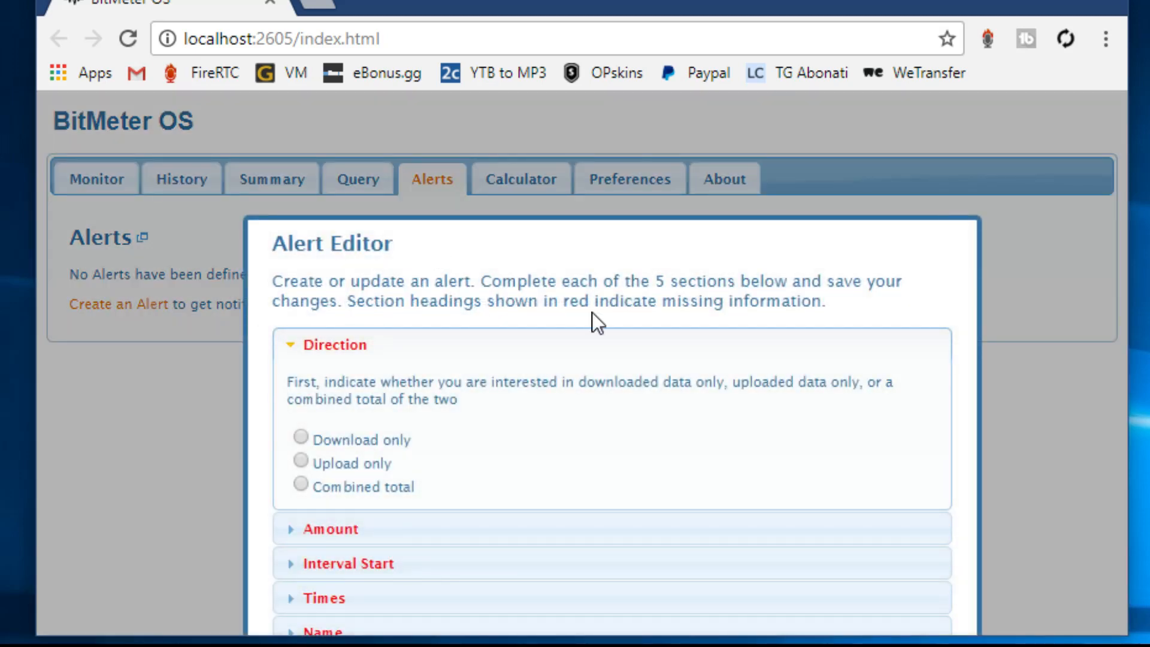
# Step: Draft a Download-only alert with Amount, Times and Name expanded, cancel it, view Calculator
pyautogui.click(301, 440)
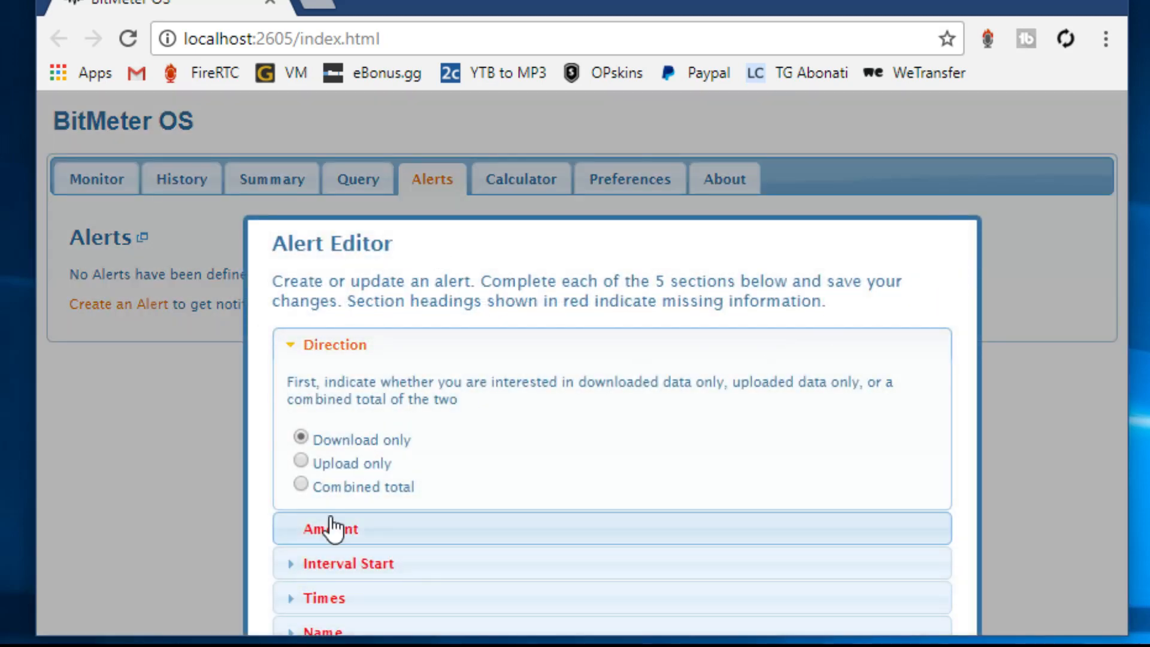
pyautogui.click(331, 528)
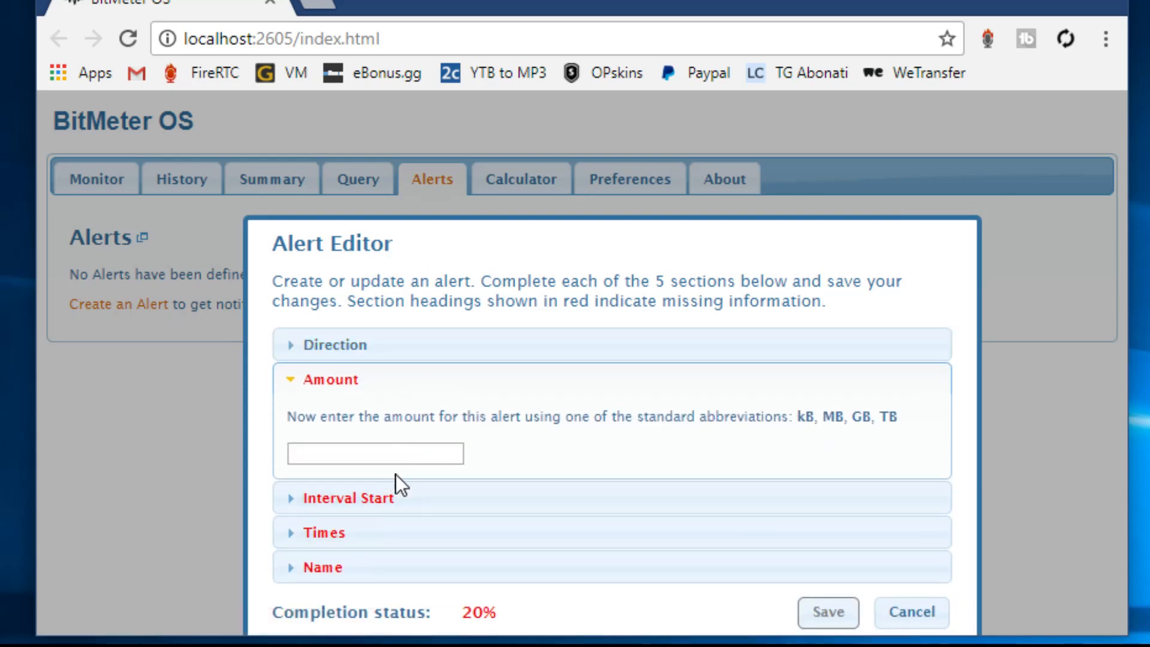
pyautogui.click(323, 532)
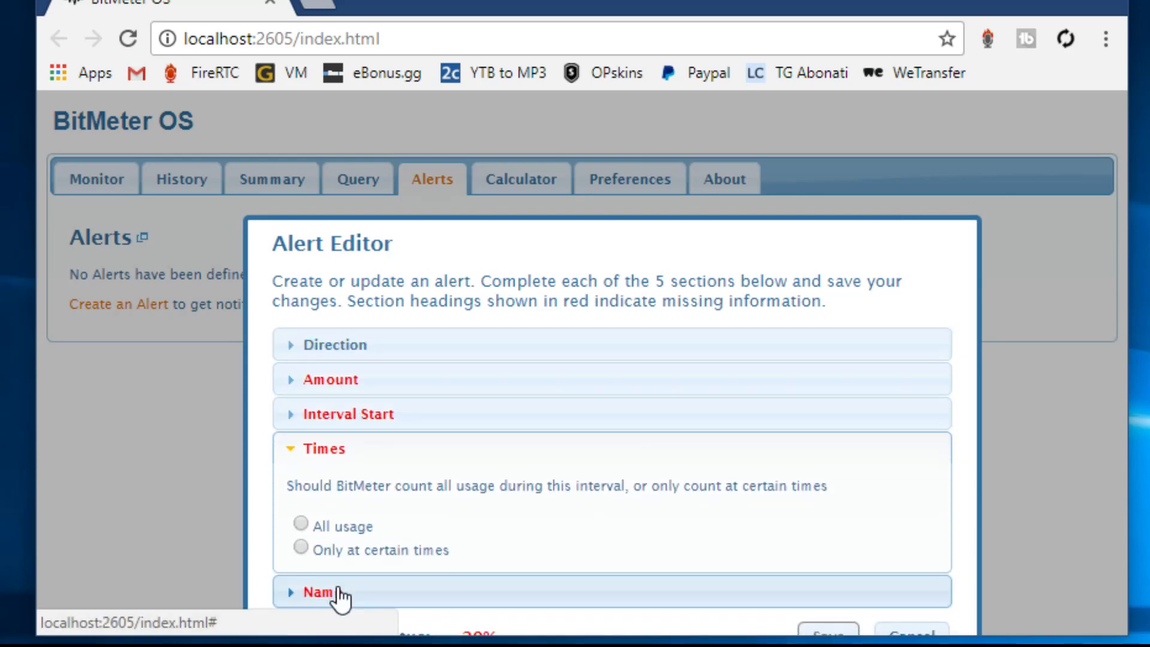
pyautogui.click(911, 632)
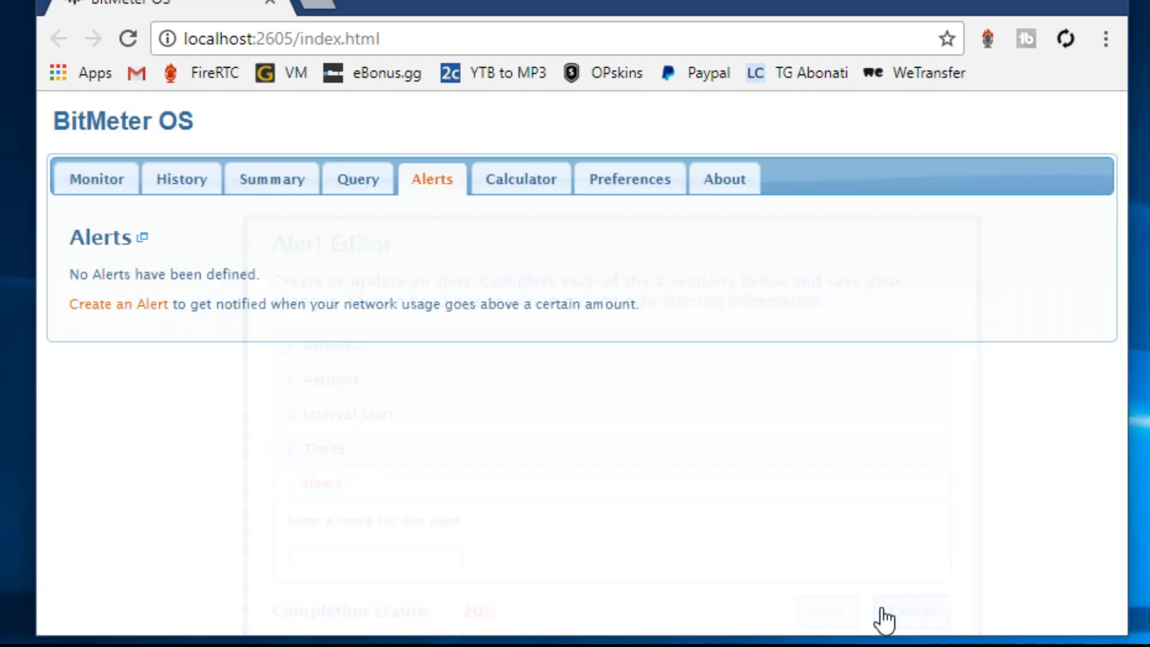
pyautogui.click(521, 178)
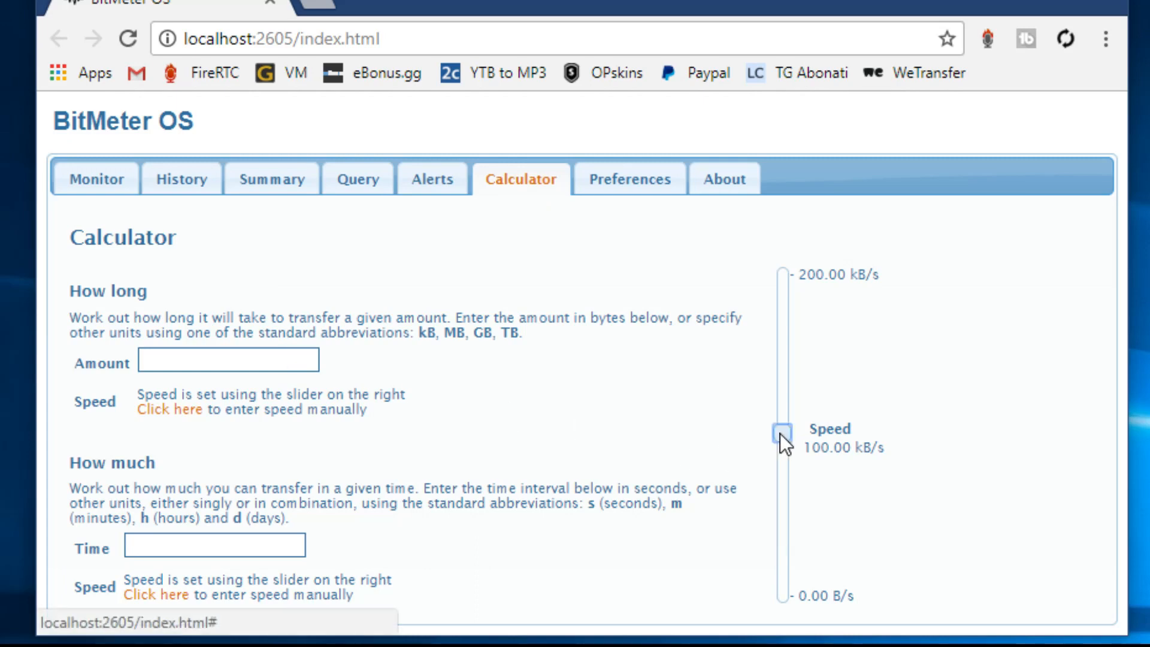
pyautogui.moveTo(785, 275)
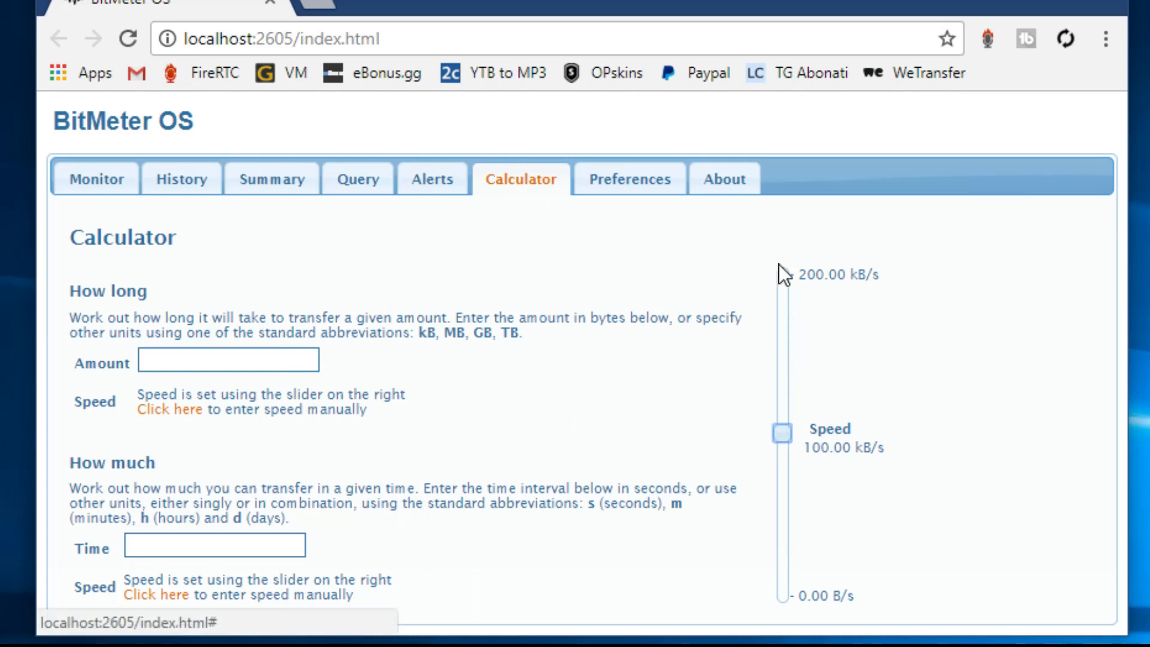
pyautogui.click(629, 178)
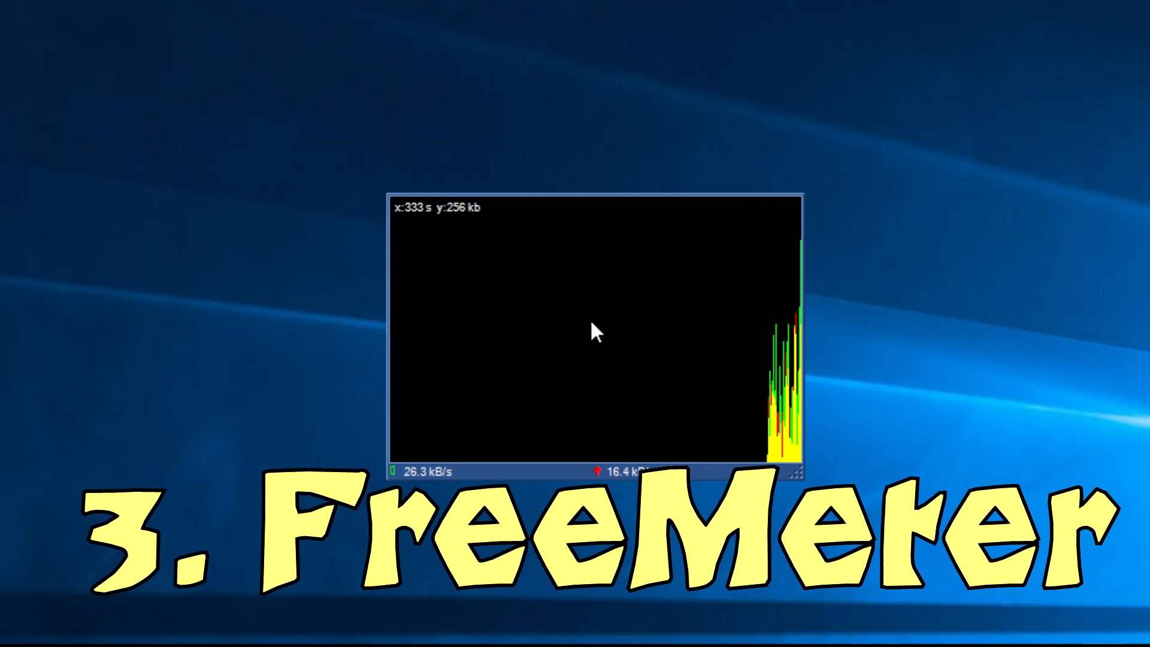
# Step: Set FreeMeter's meter colours to dark green via Colors/Opacity, then review graph options
pyautogui.rightClick(594, 330)
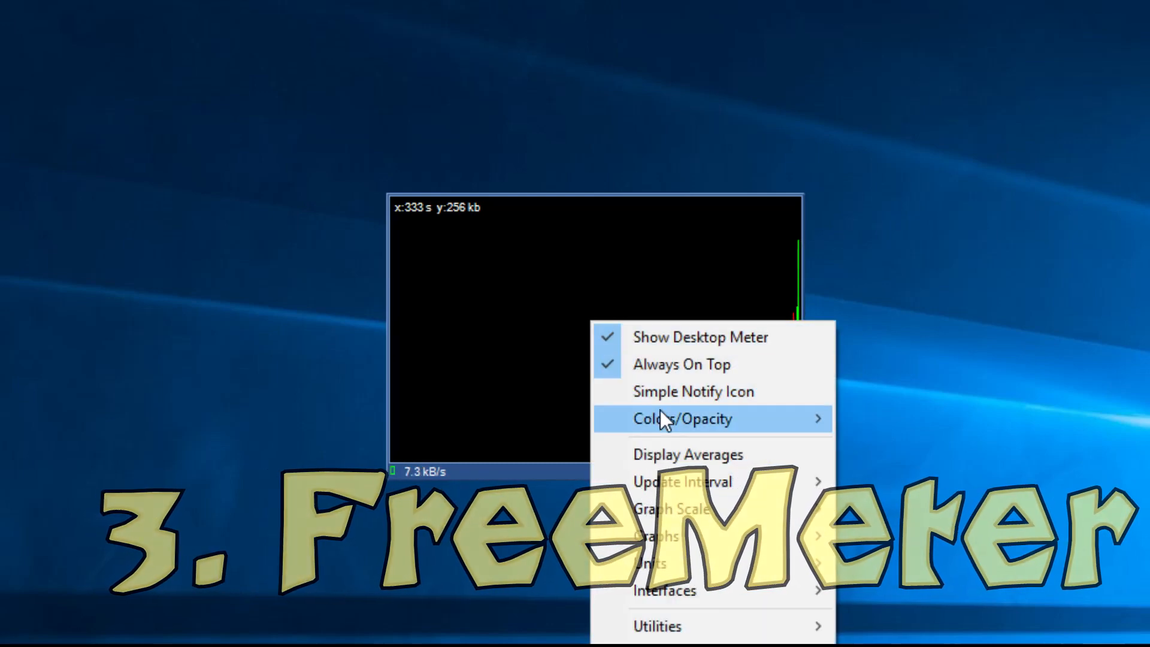
pyautogui.click(682, 418)
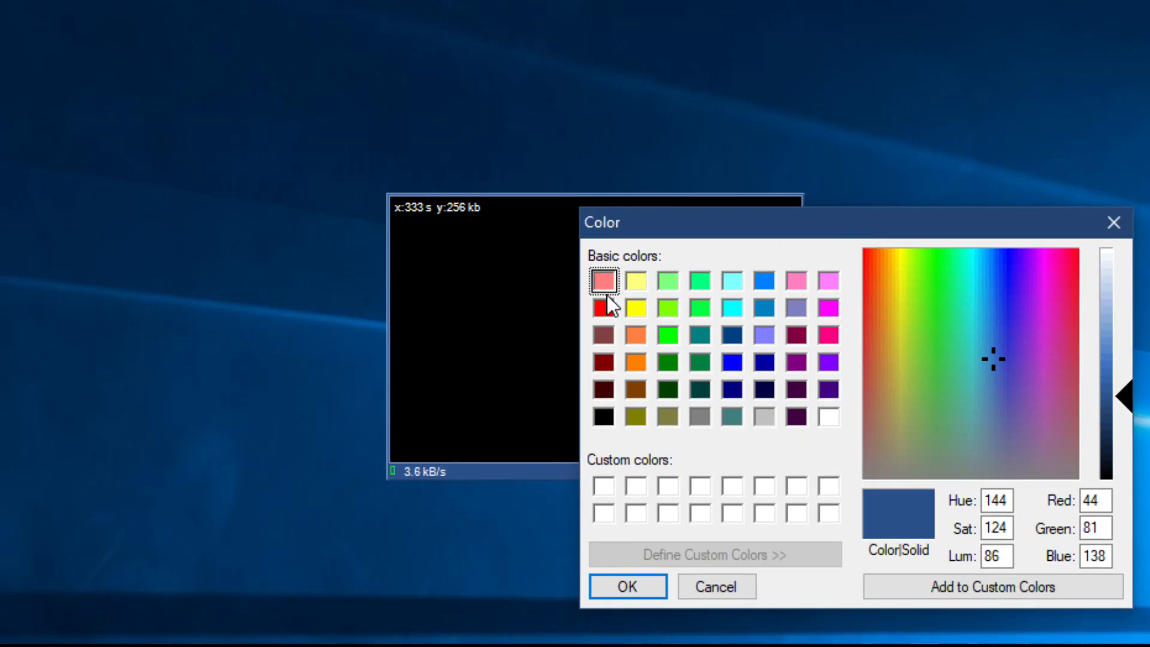
pyautogui.click(697, 362)
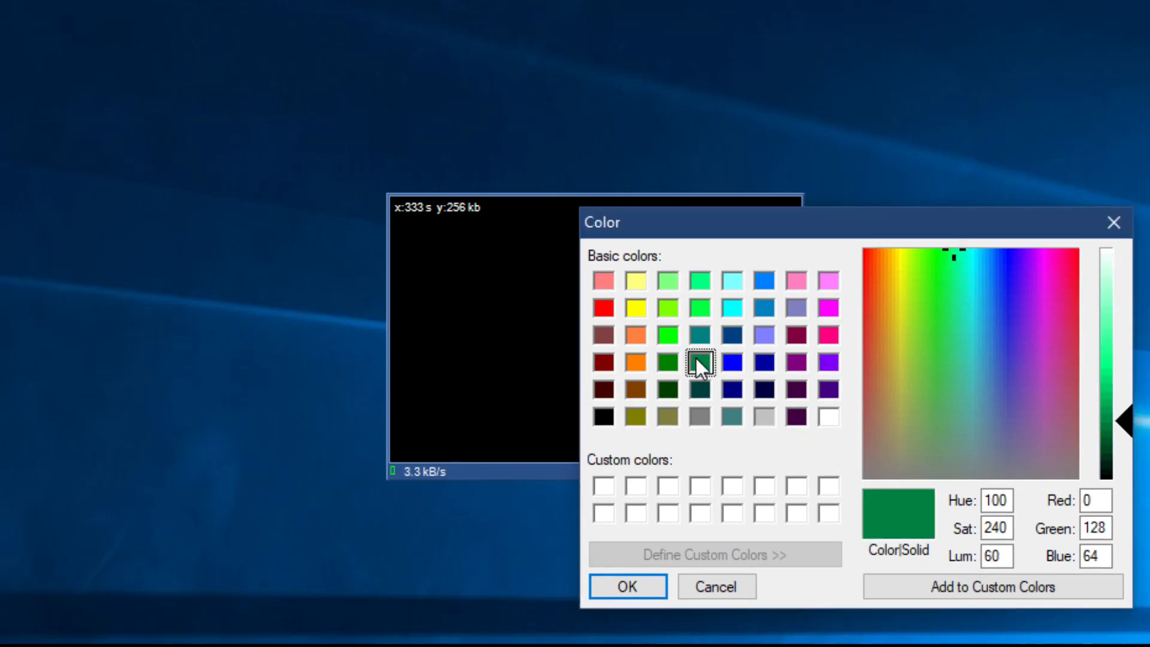
pyautogui.click(627, 586)
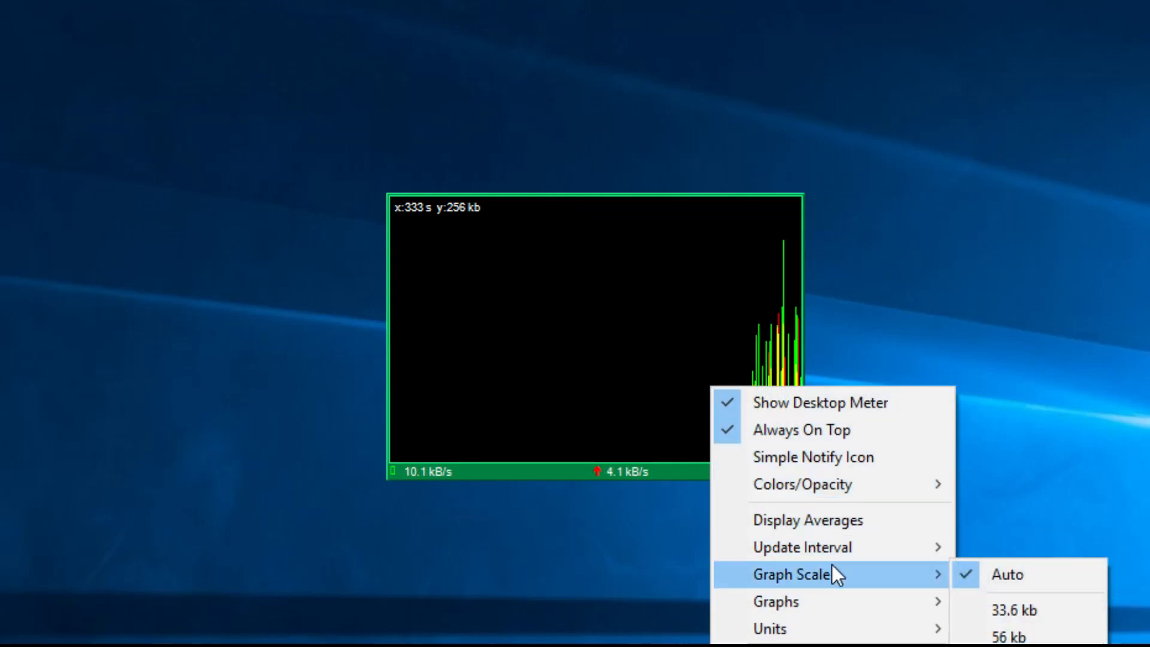
pyautogui.moveTo(775, 602)
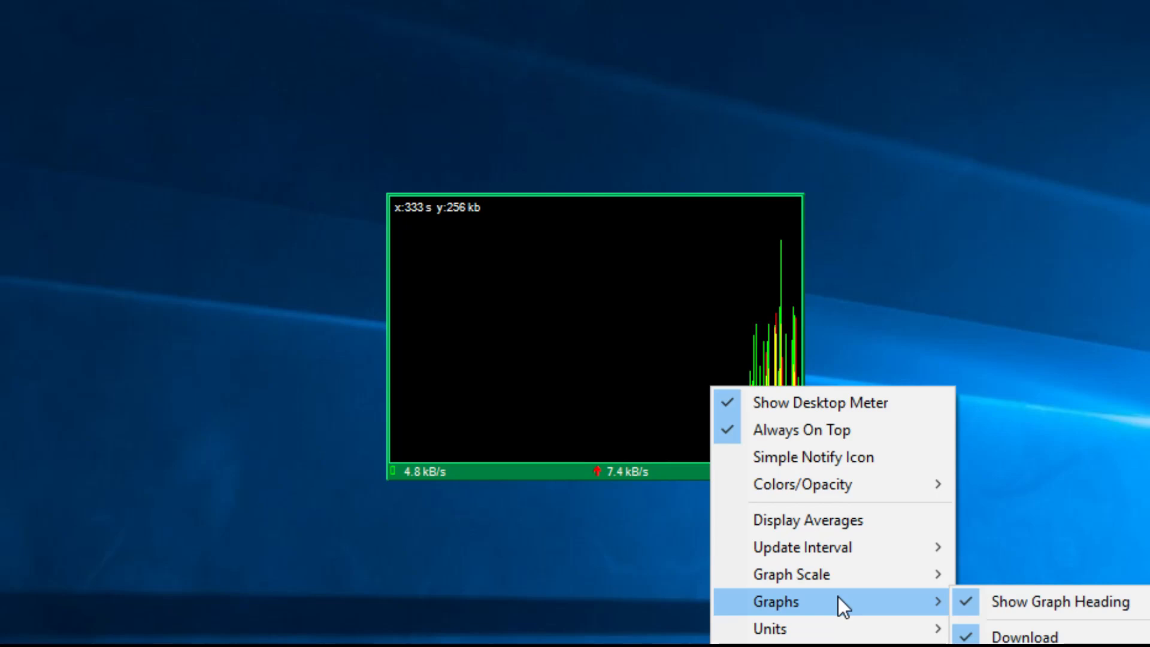
pyautogui.click(513, 330)
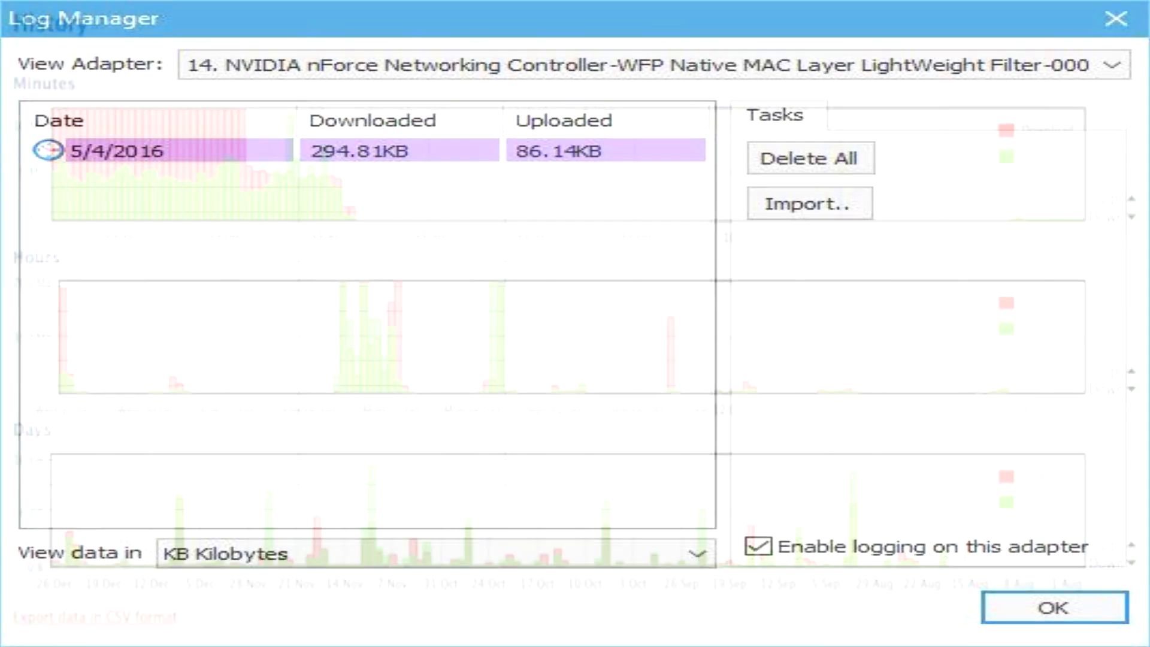
# Step: Close Rokario's Log Manager listing daily download and upload totals
pyautogui.click(1053, 606)
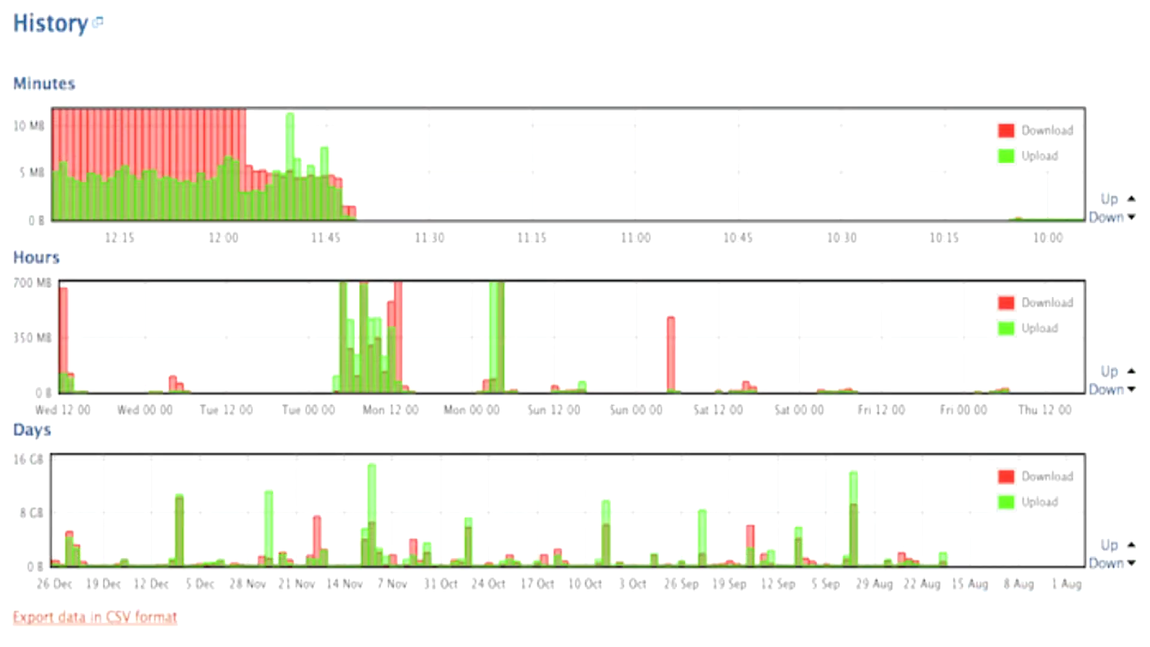